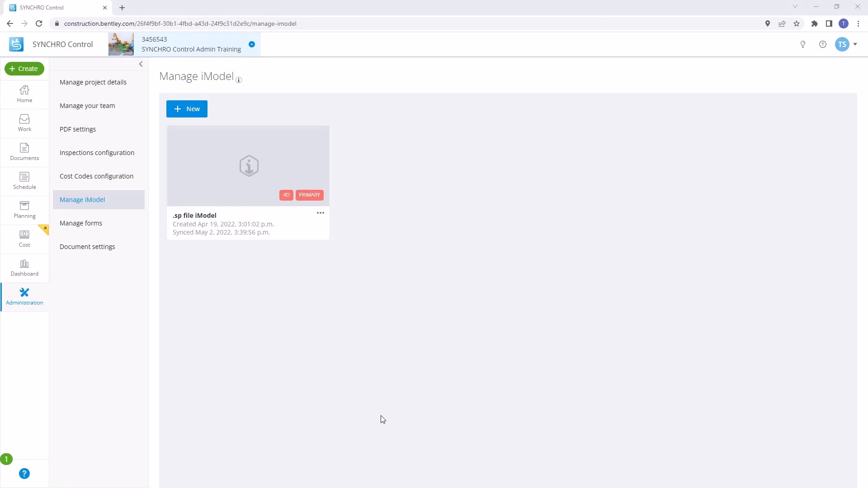
mouse_move(347, 395)
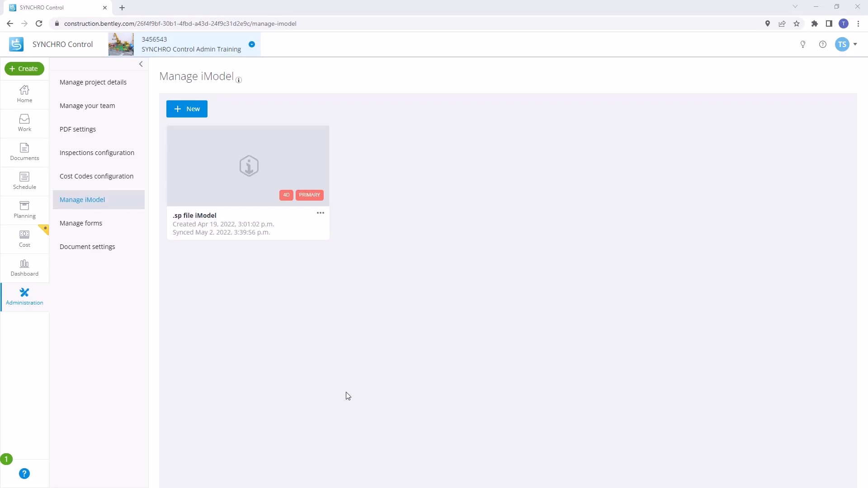
mouse_move(351, 396)
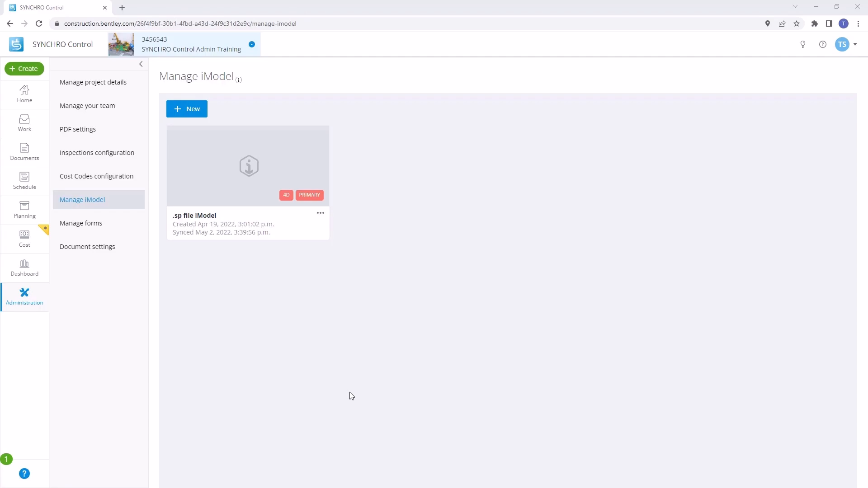
mouse_move(199, 224)
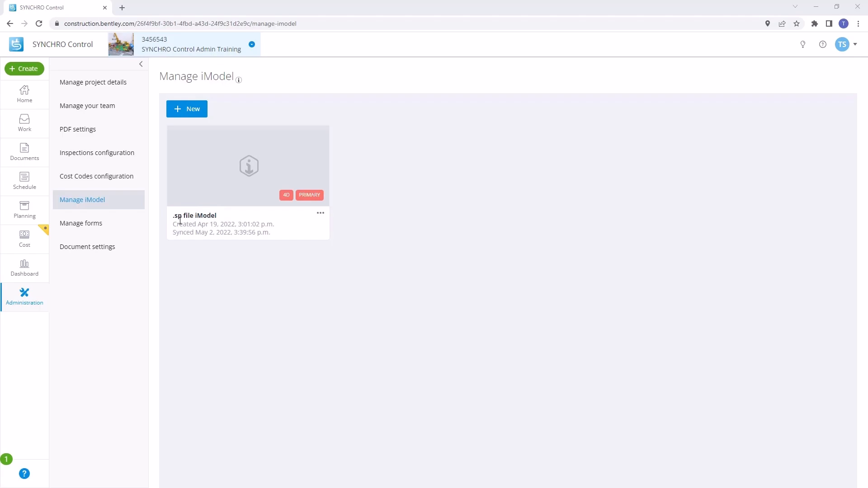
mouse_move(321, 217)
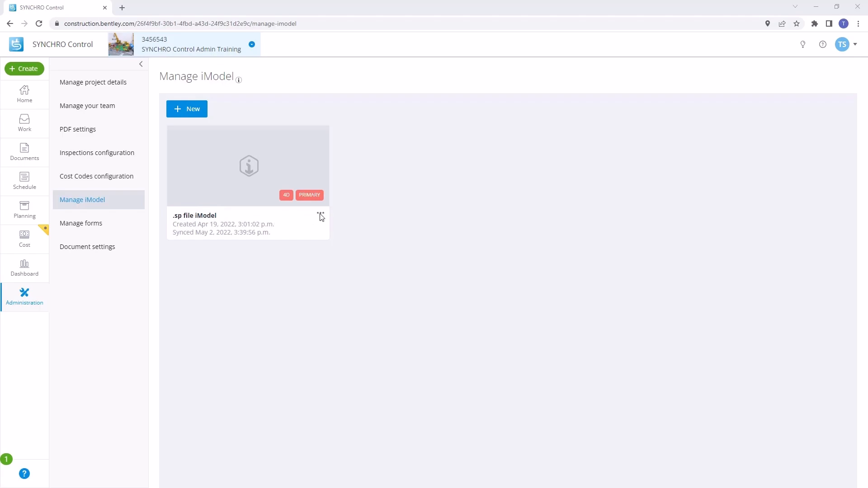
Step: Choose Edit from the ••• menu on the .sp file iModel card
left_click(320, 215)
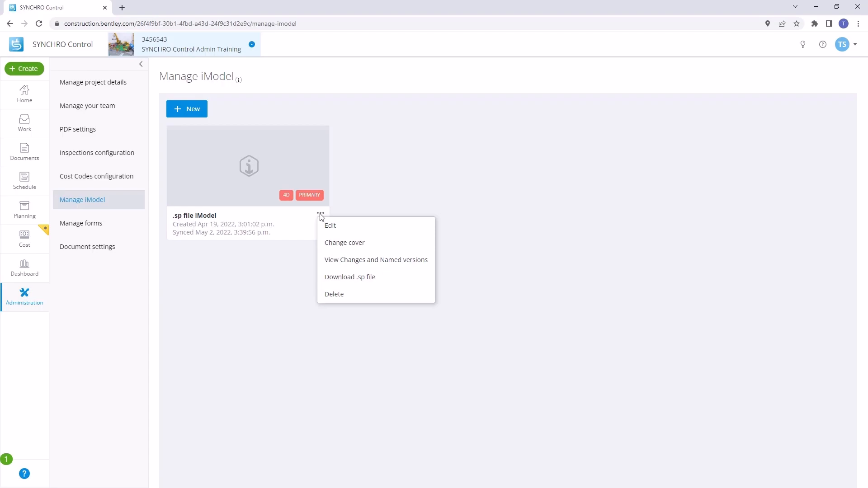
left_click(330, 226)
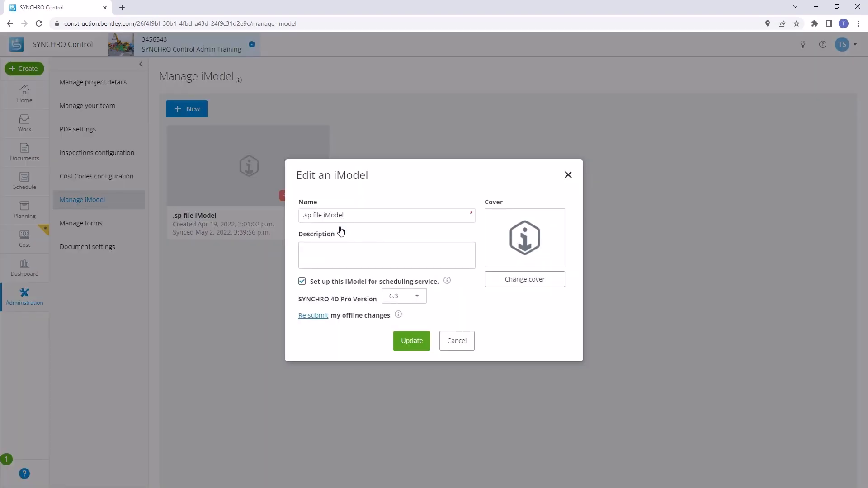
mouse_move(318, 317)
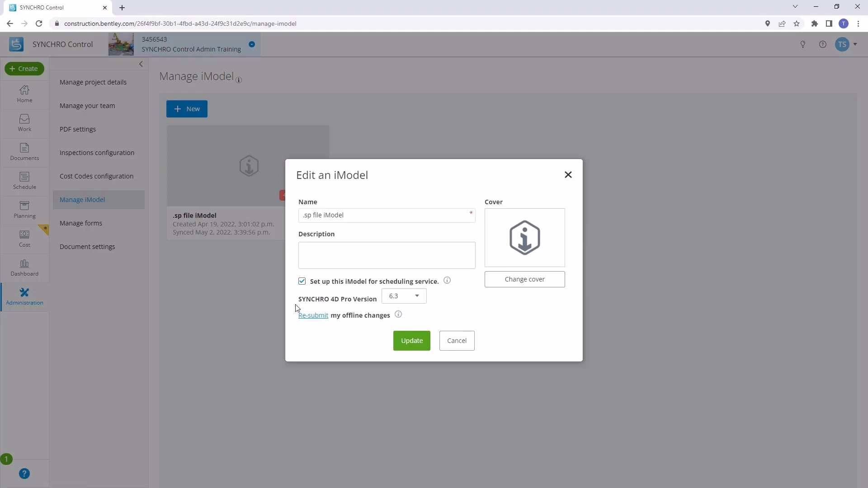
mouse_move(312, 318)
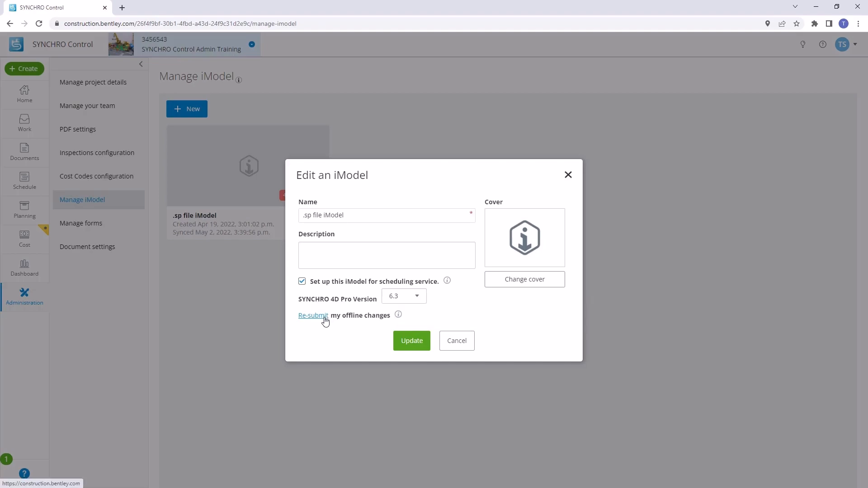
Step: Start re-submitting offline changes and accept the saved-views warning
left_click(312, 315)
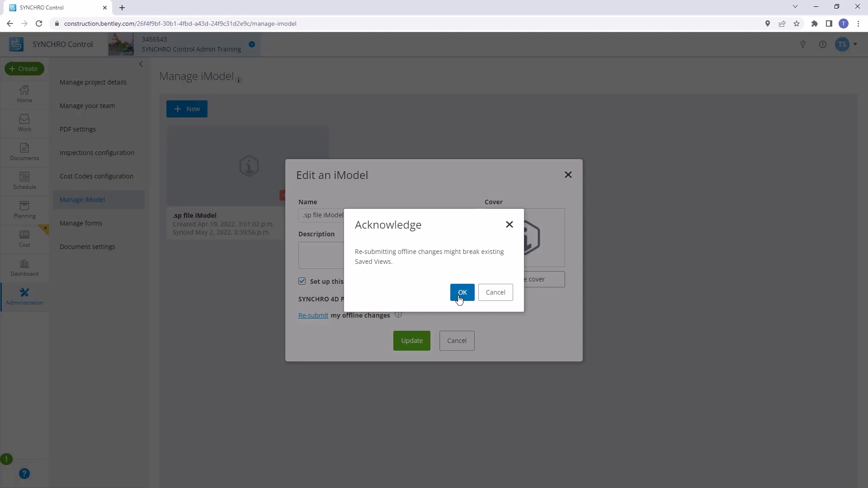
left_click(462, 292)
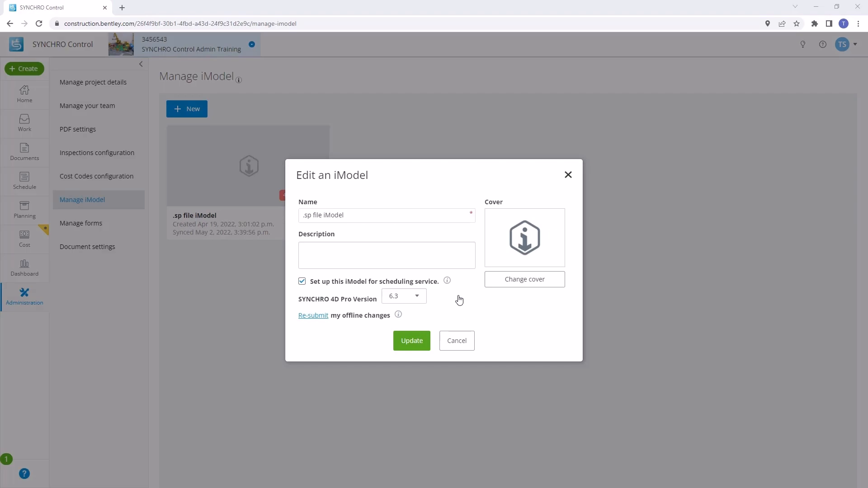
Step: Open the Civil Actuals project plan from the Civil Models folder
left_click(524, 279)
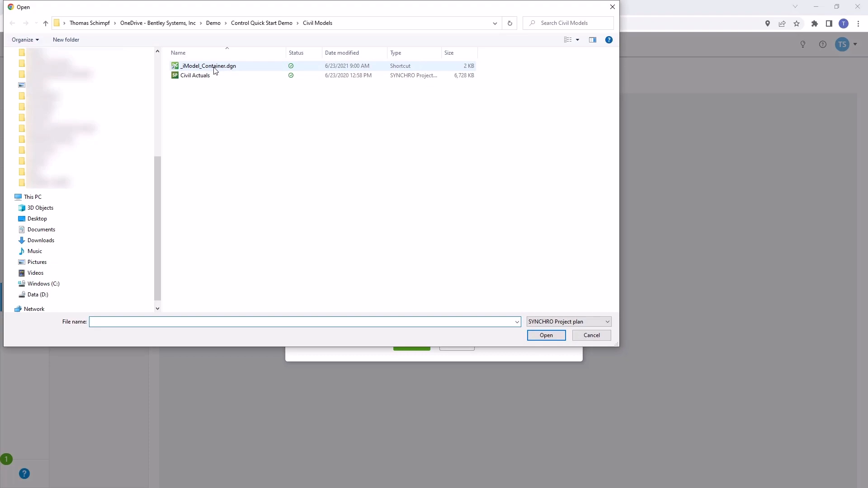
left_click(194, 75)
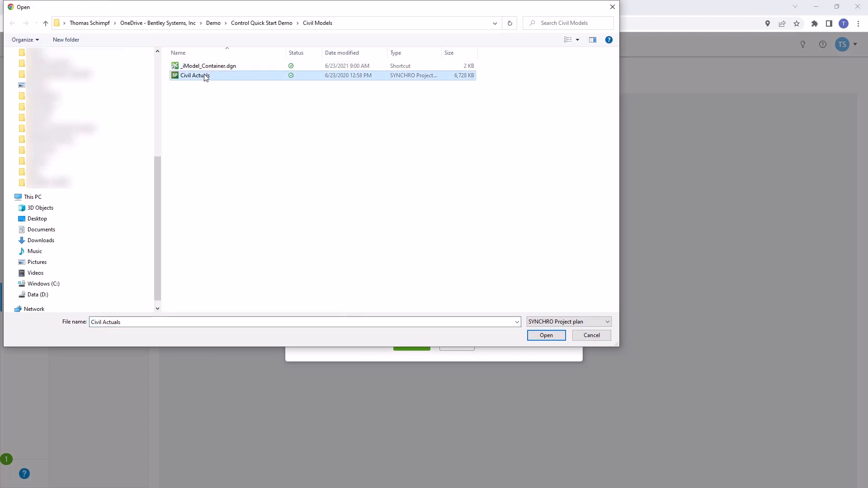
left_click(546, 335)
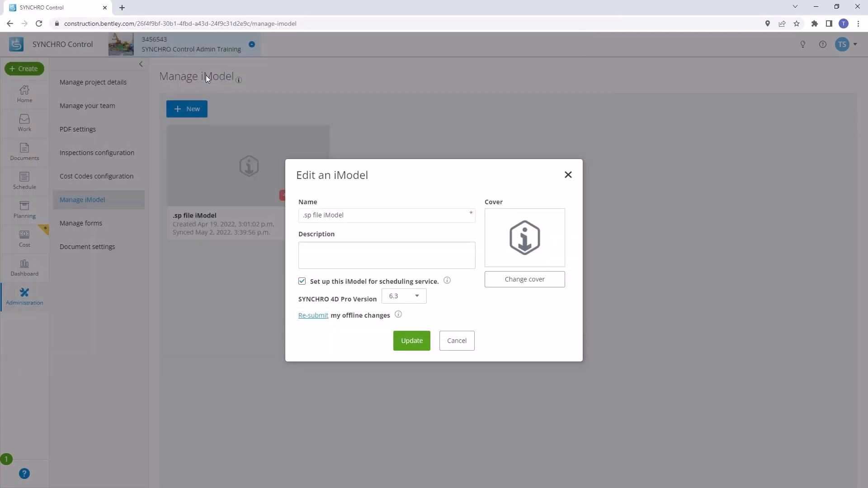
Step: Submit the update so Civil Actuals.sp uploads to the .sp file iModel
left_click(313, 315)
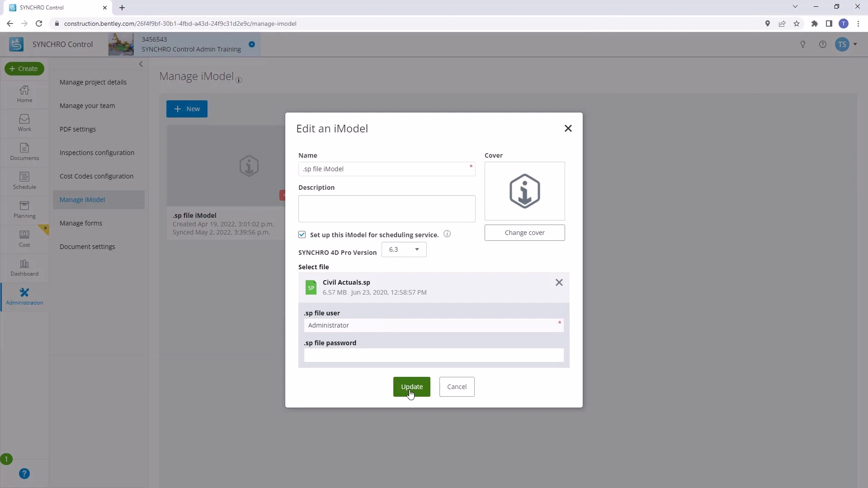
left_click(411, 387)
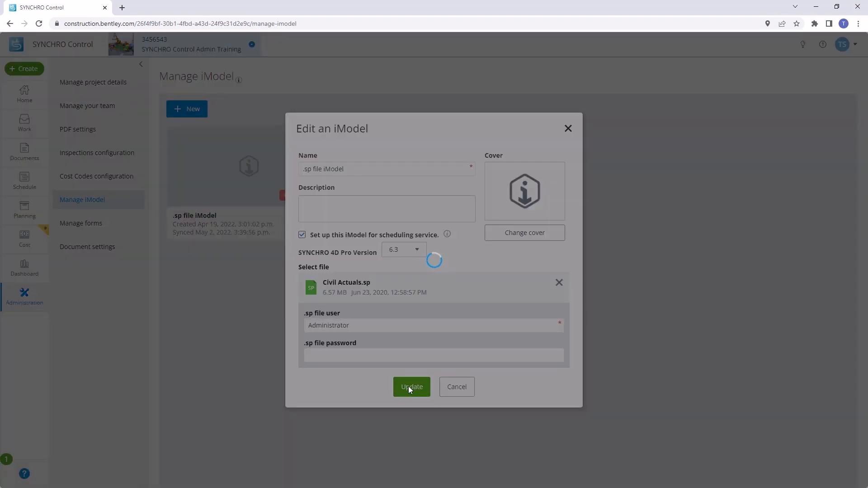
left_click(412, 387)
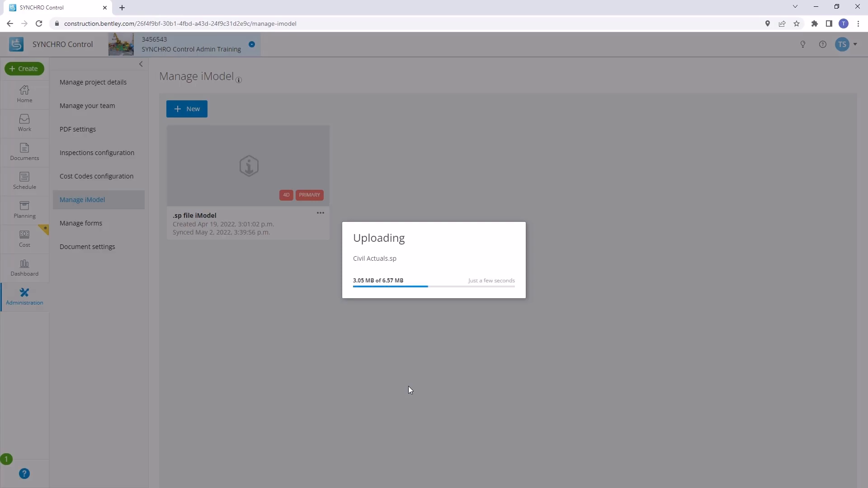